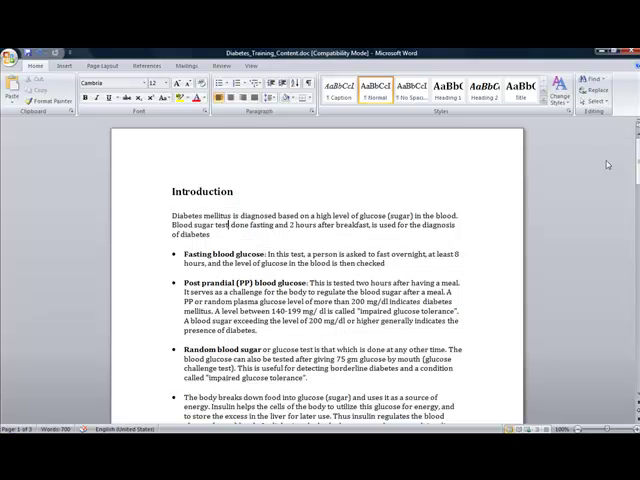
# - Name the course 'Diabetes Course' in General settings and apply the Desert theme
pyautogui.scroll(-3)
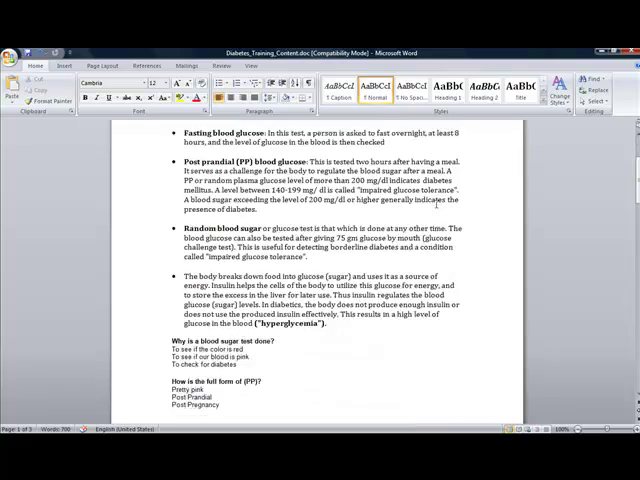
pyautogui.scroll(-3)
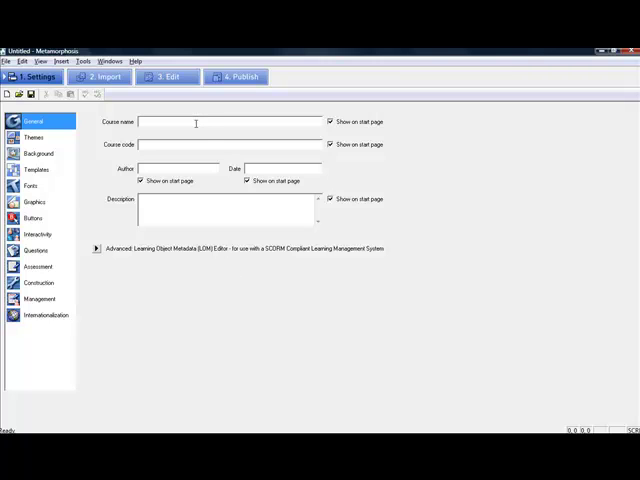
pyautogui.moveTo(135, 88)
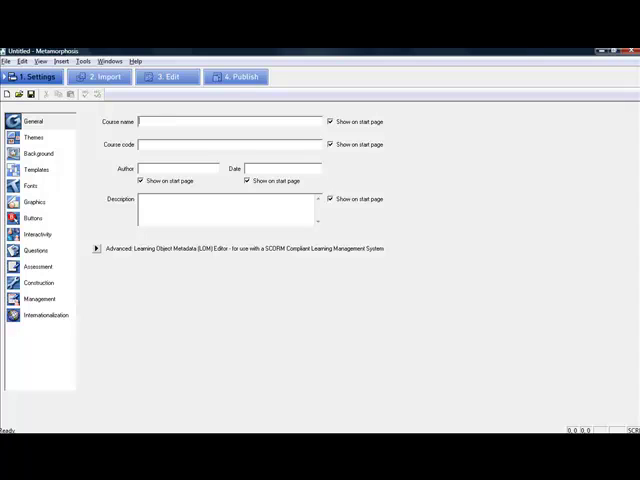
pyautogui.write('Diabetes Course')
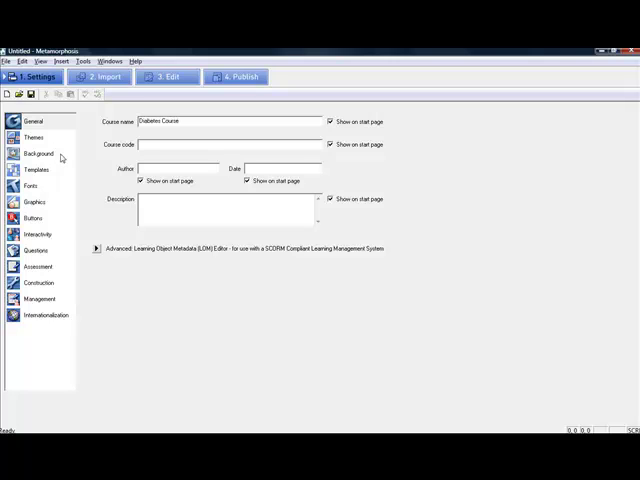
pyautogui.click(35, 137)
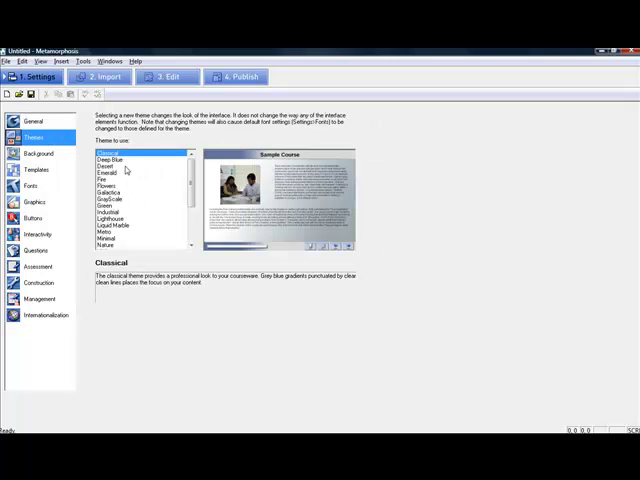
pyautogui.click(108, 166)
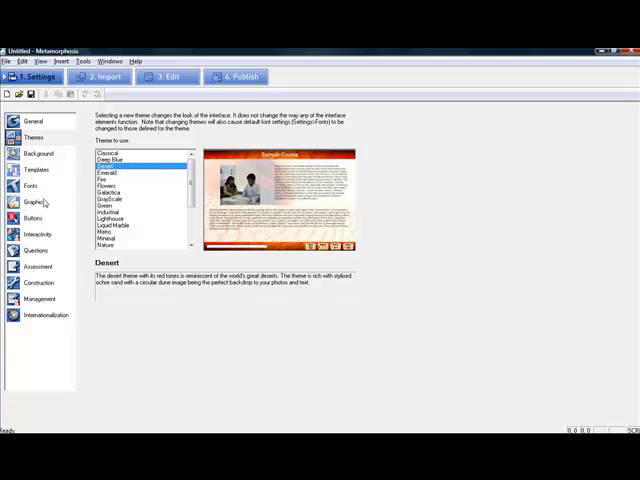
# - Prioritise library graphics, giving the Health & Safety category priority
pyautogui.click(35, 202)
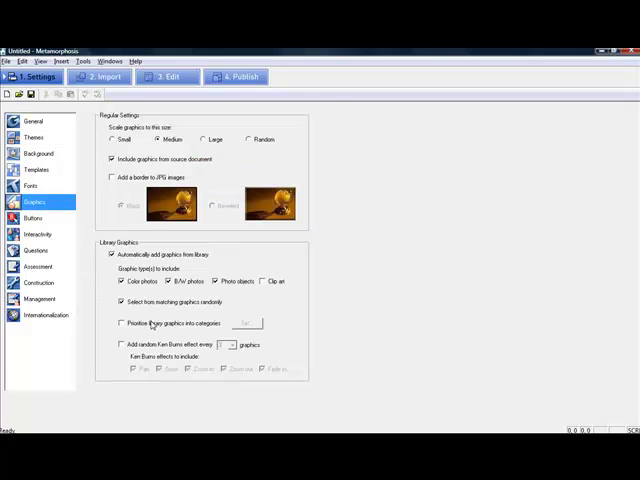
pyautogui.moveTo(149, 325)
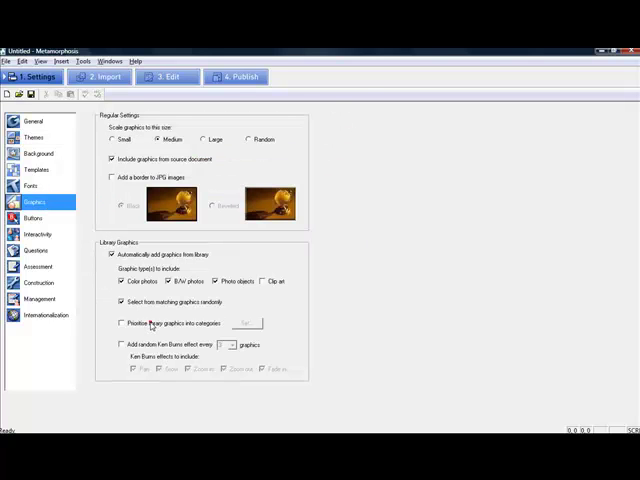
pyautogui.click(246, 323)
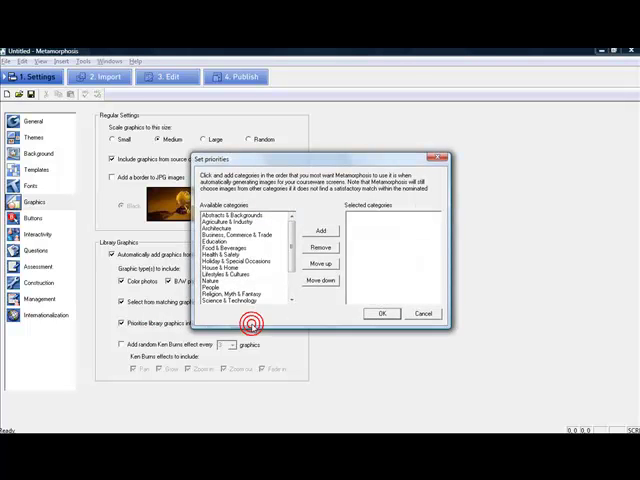
pyautogui.click(230, 255)
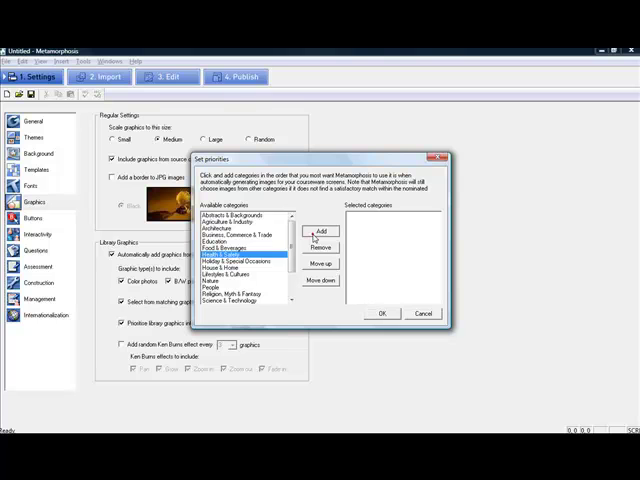
pyautogui.click(320, 231)
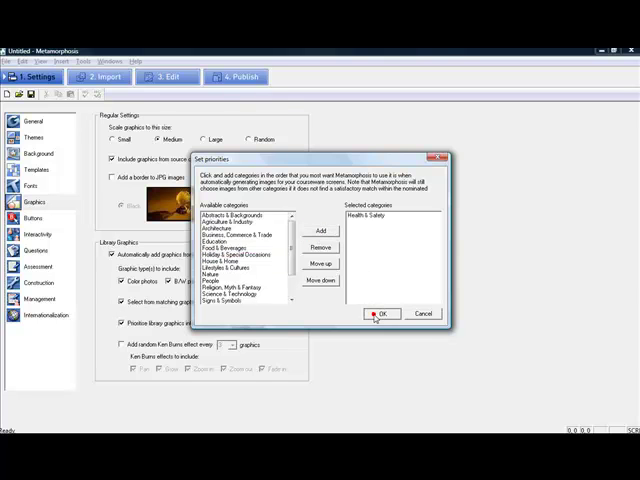
pyautogui.click(381, 313)
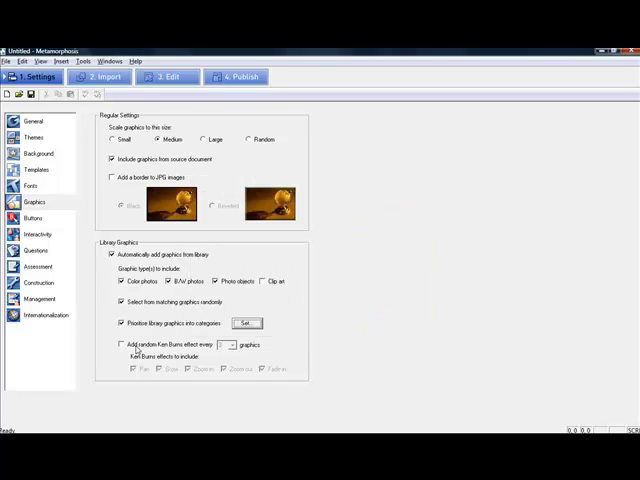
# - Enable random Ken Burns effects and bring up the question settings
pyautogui.click(234, 345)
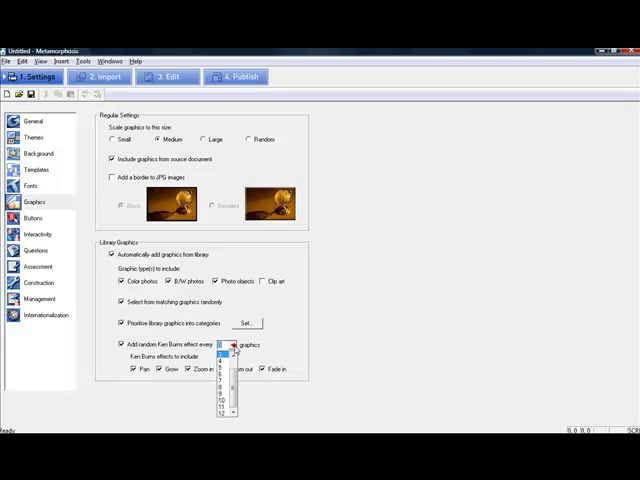
pyautogui.click(220, 368)
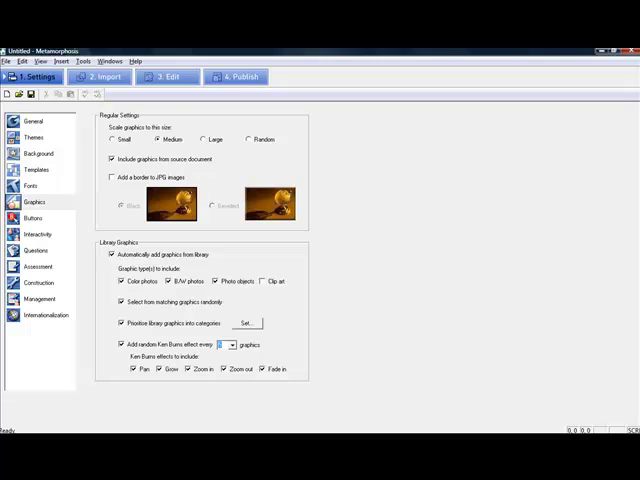
pyautogui.click(37, 250)
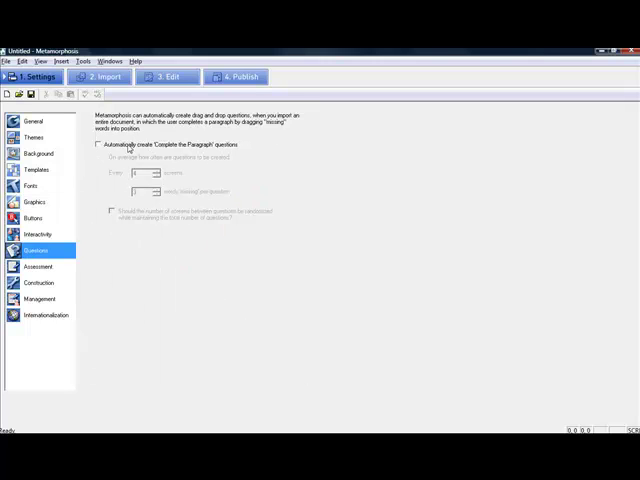
# - Enable automatic 'Complete the Paragraph' questions and move to the 2. Import stage
pyautogui.click(99, 145)
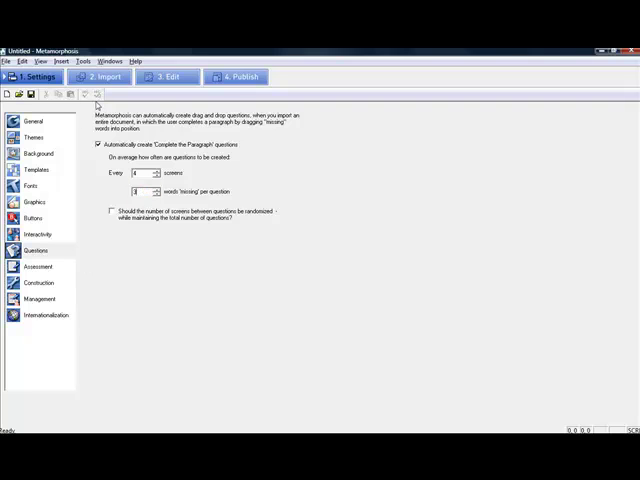
pyautogui.click(99, 77)
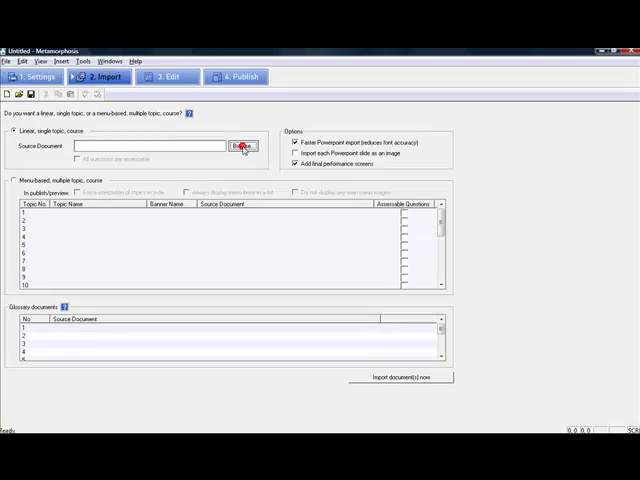
# - Import Diabetes_Training_Content.doc, accepting the Once Only import warning
pyautogui.click(239, 146)
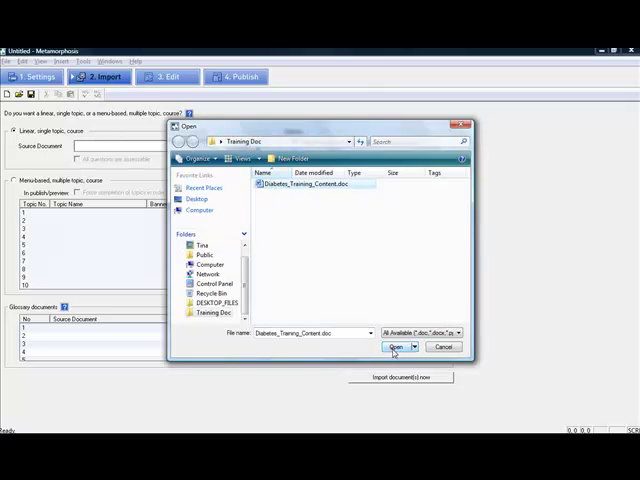
pyautogui.click(396, 347)
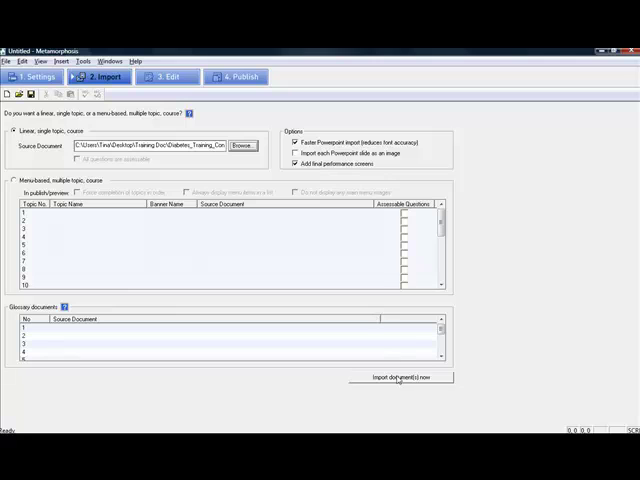
pyautogui.click(403, 377)
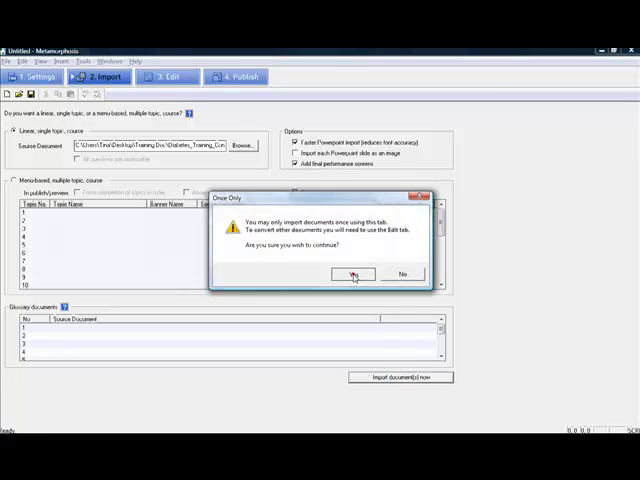
pyautogui.click(352, 273)
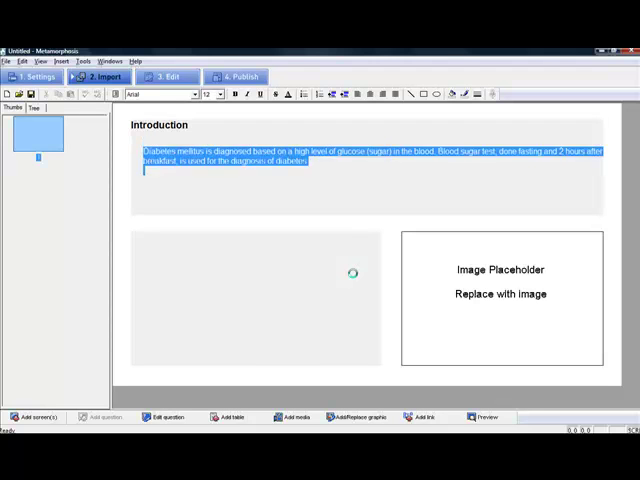
# - Wait for the document to finish building slides and dismiss the 'Import document(s) completed' notice
pyautogui.write('Fasting blood glucose: In this test, a person is asked to fast overnight, at least 8 hours, and the level of glucose in the blood is then checked')
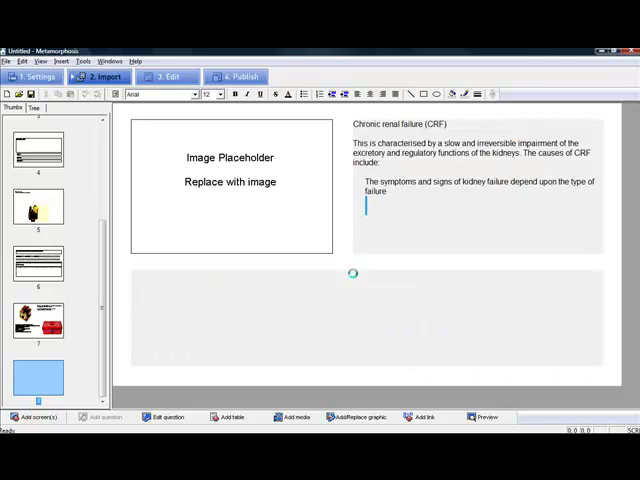
pyautogui.doubleClick(374, 192)
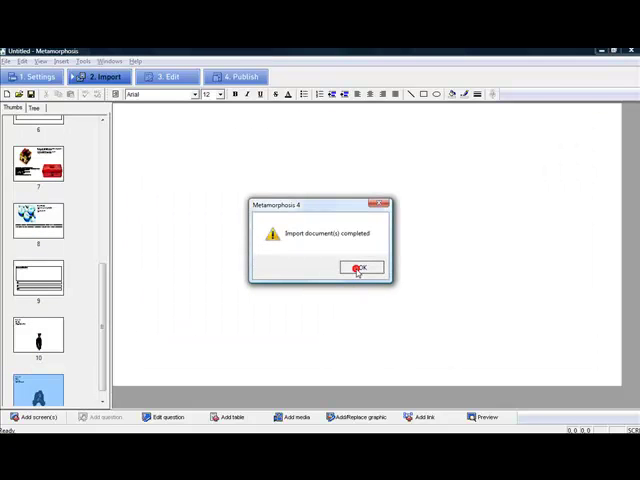
pyautogui.click(362, 267)
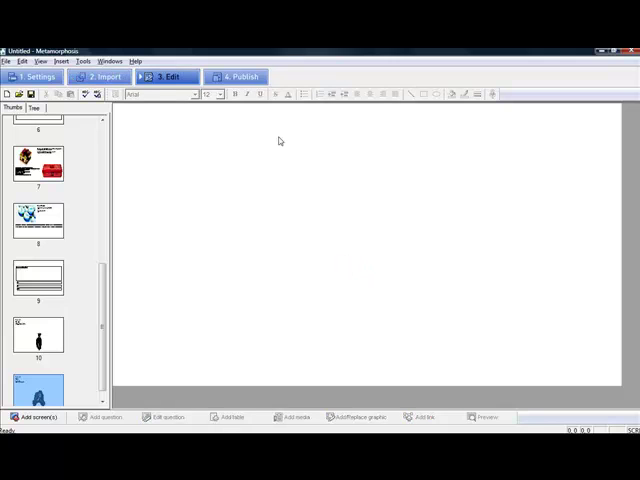
# - Publish the course as a Standalone version saved as Diabetes_Course, confirming the success message
pyautogui.click(236, 76)
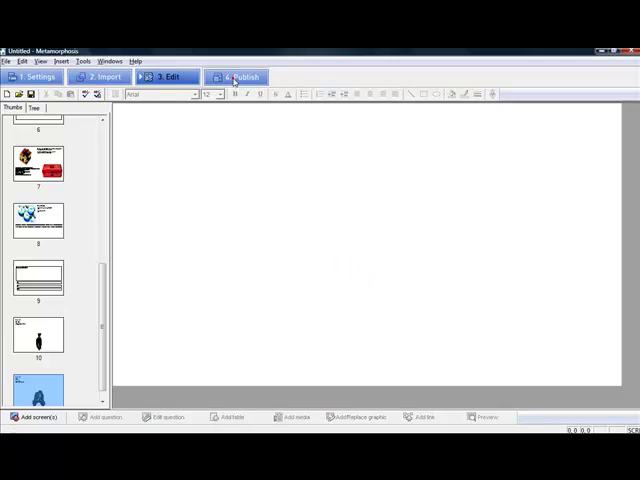
pyautogui.click(236, 77)
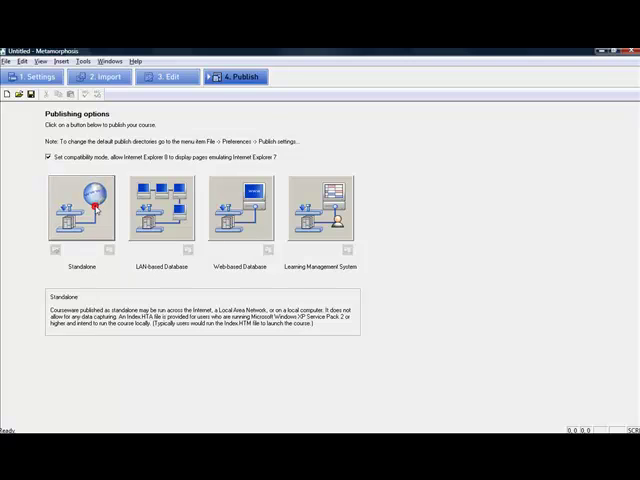
pyautogui.click(81, 205)
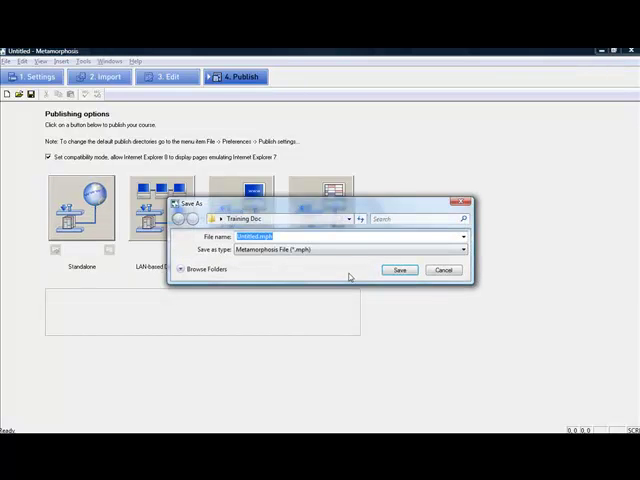
pyautogui.write('Diabetes_Course')
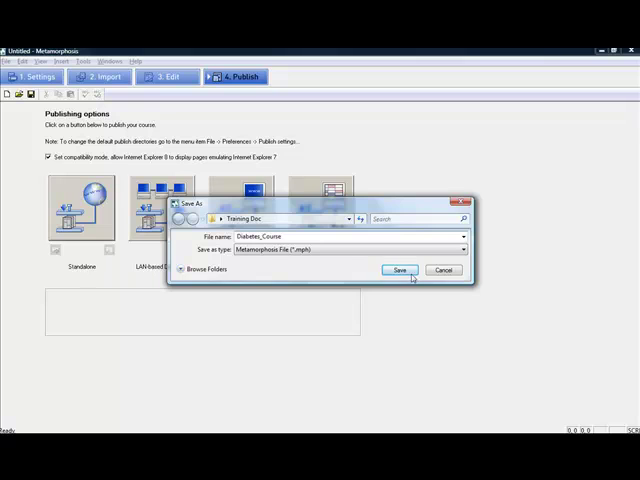
pyautogui.click(398, 270)
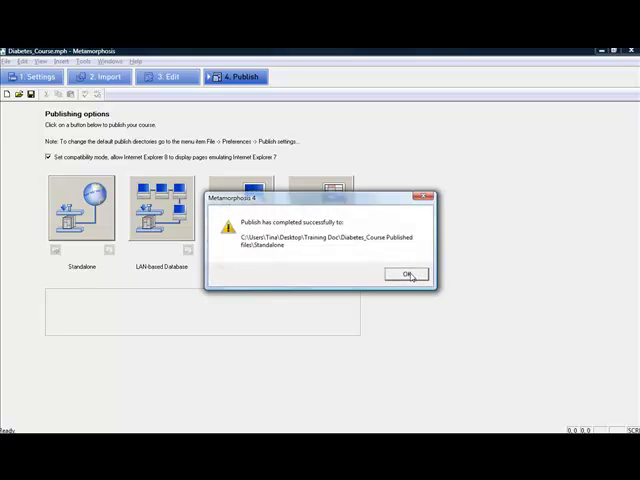
pyautogui.click(406, 274)
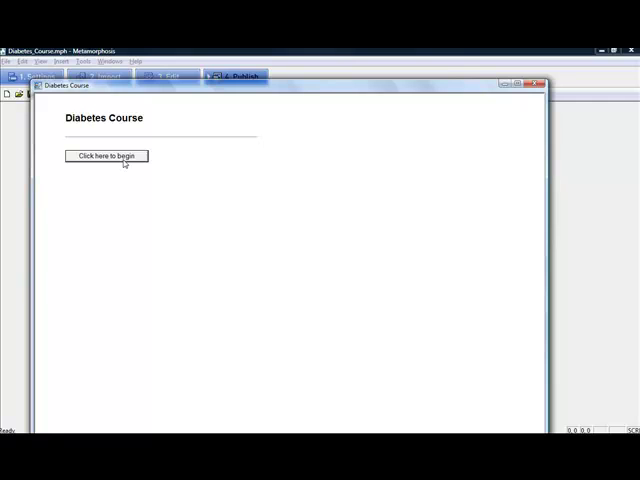
# - Begin the published course and page forward to Question 1 about blood sugar tests
pyautogui.click(106, 155)
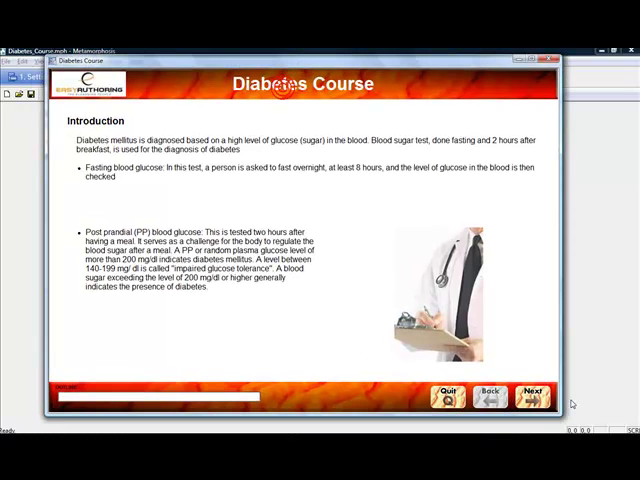
pyautogui.click(535, 394)
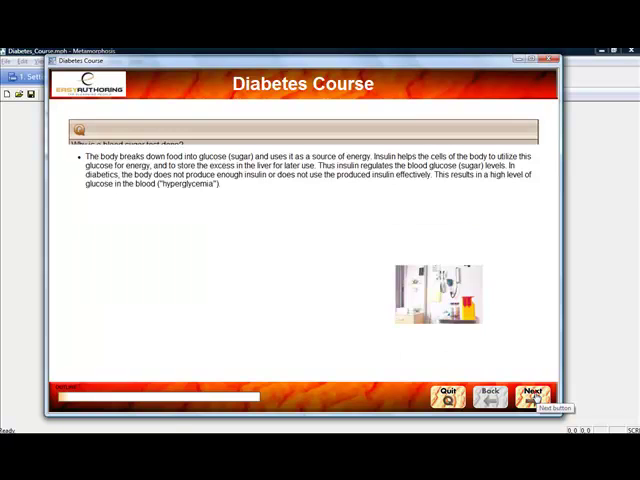
pyautogui.click(533, 393)
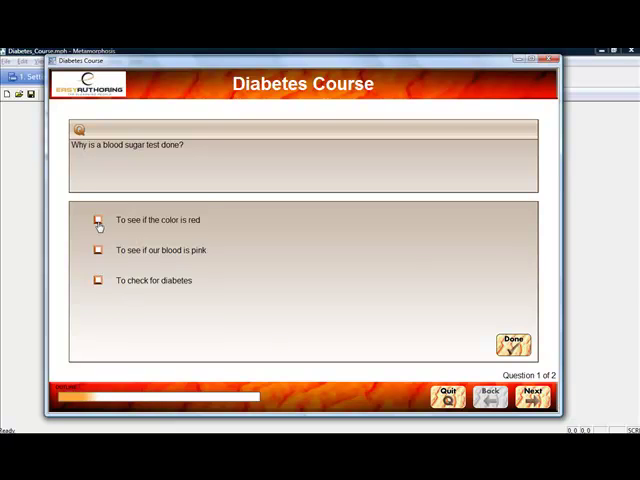
# - Answer Question 1 with 'To check for diabetes' and advance to Question 2
pyautogui.click(513, 345)
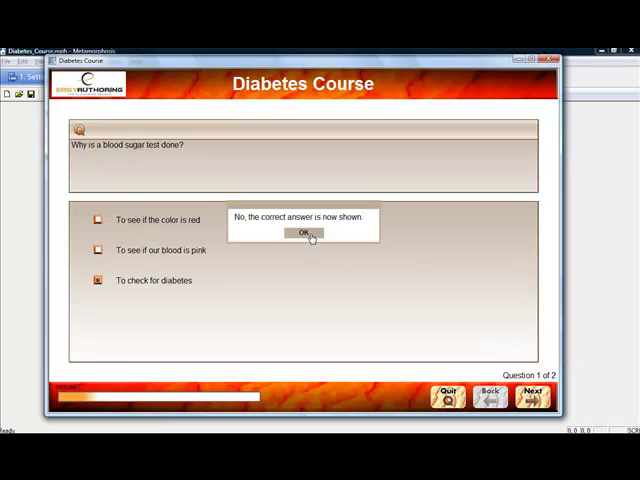
pyautogui.click(291, 232)
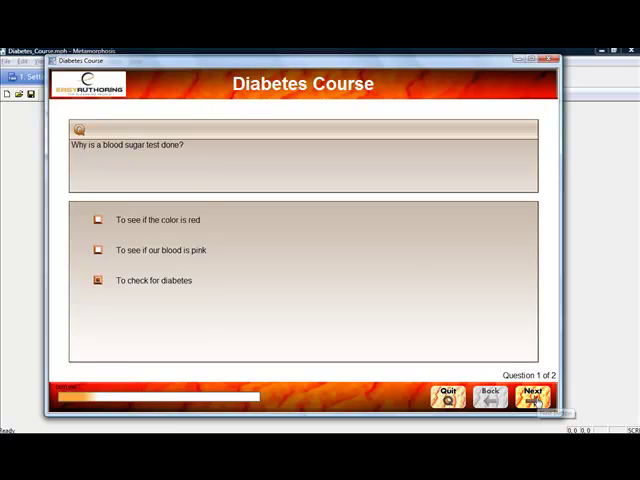
pyautogui.click(533, 397)
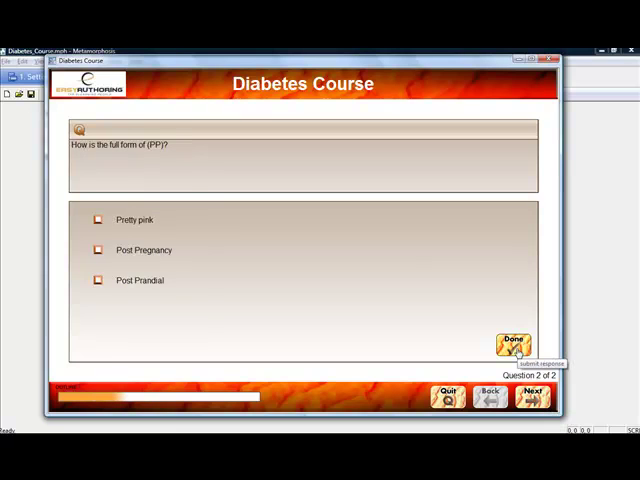
# - Answer Question 2 with 'Post Prandial' and advance to the kidney function slide
pyautogui.click(513, 343)
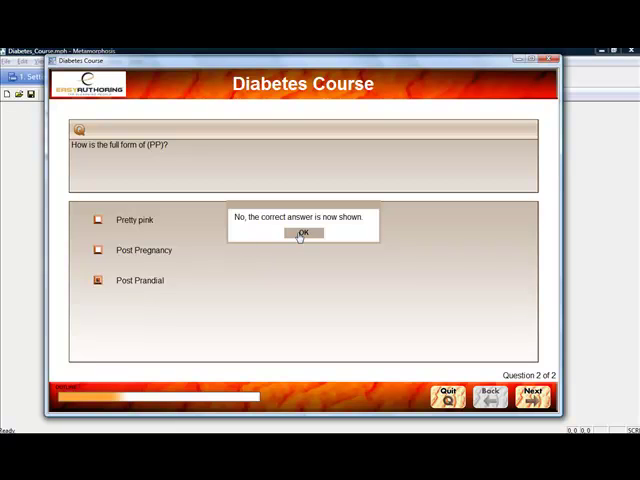
pyautogui.click(304, 233)
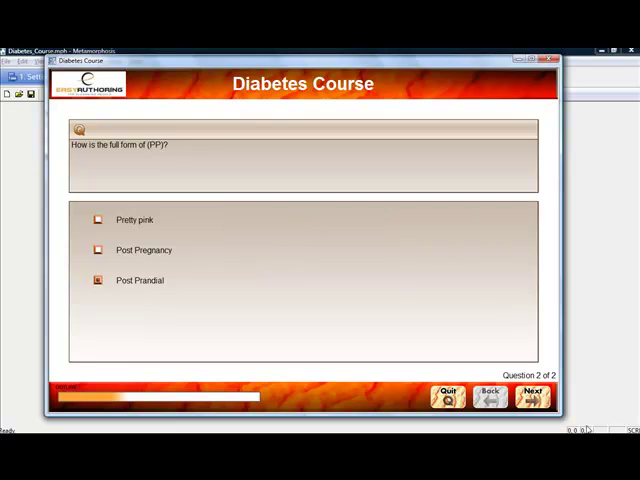
pyautogui.click(533, 396)
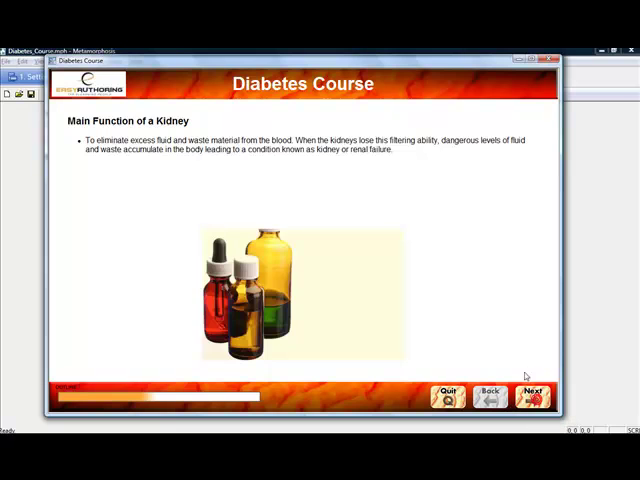
# - Page past the Chronic renal failure slide to the Assessment Results showing 0%
pyautogui.click(532, 397)
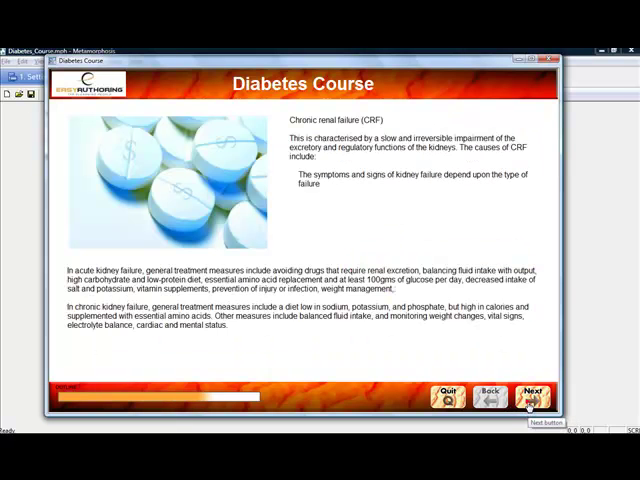
pyautogui.click(532, 397)
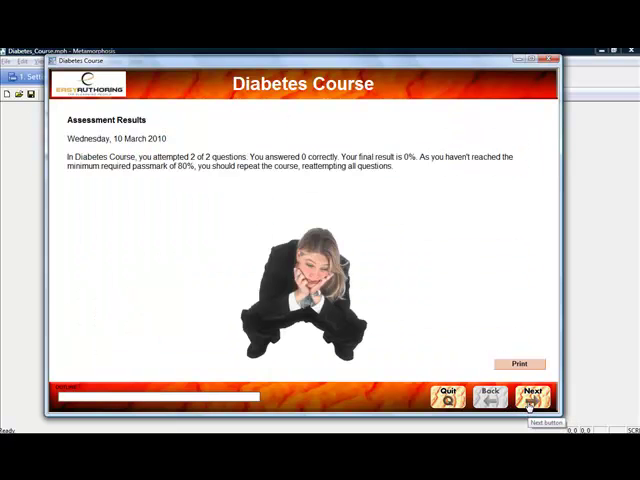